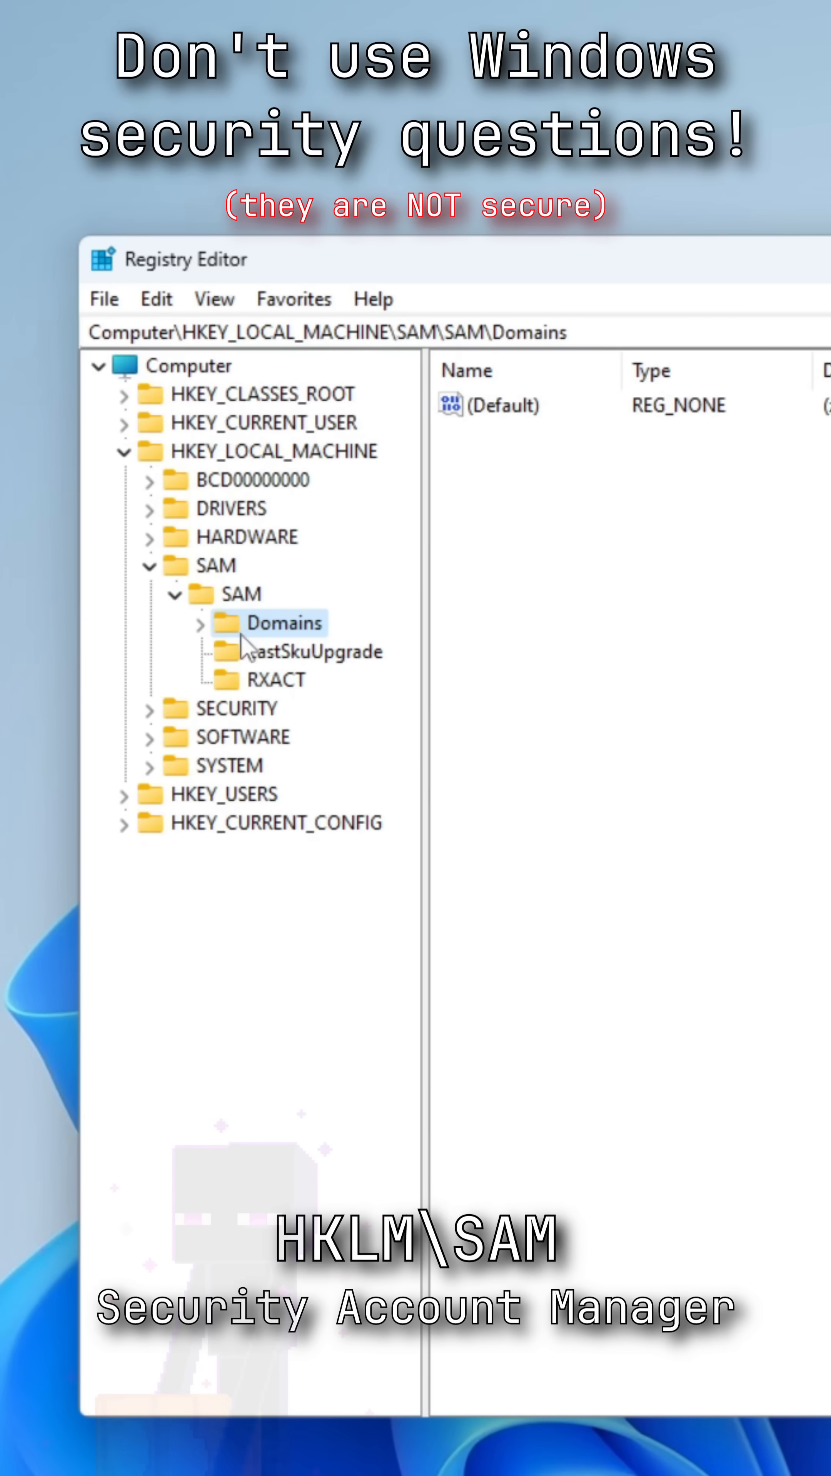
- Expand Domains > Account > Users and show user key 000003E9's values, selecting ResetData
left_click(201, 622)
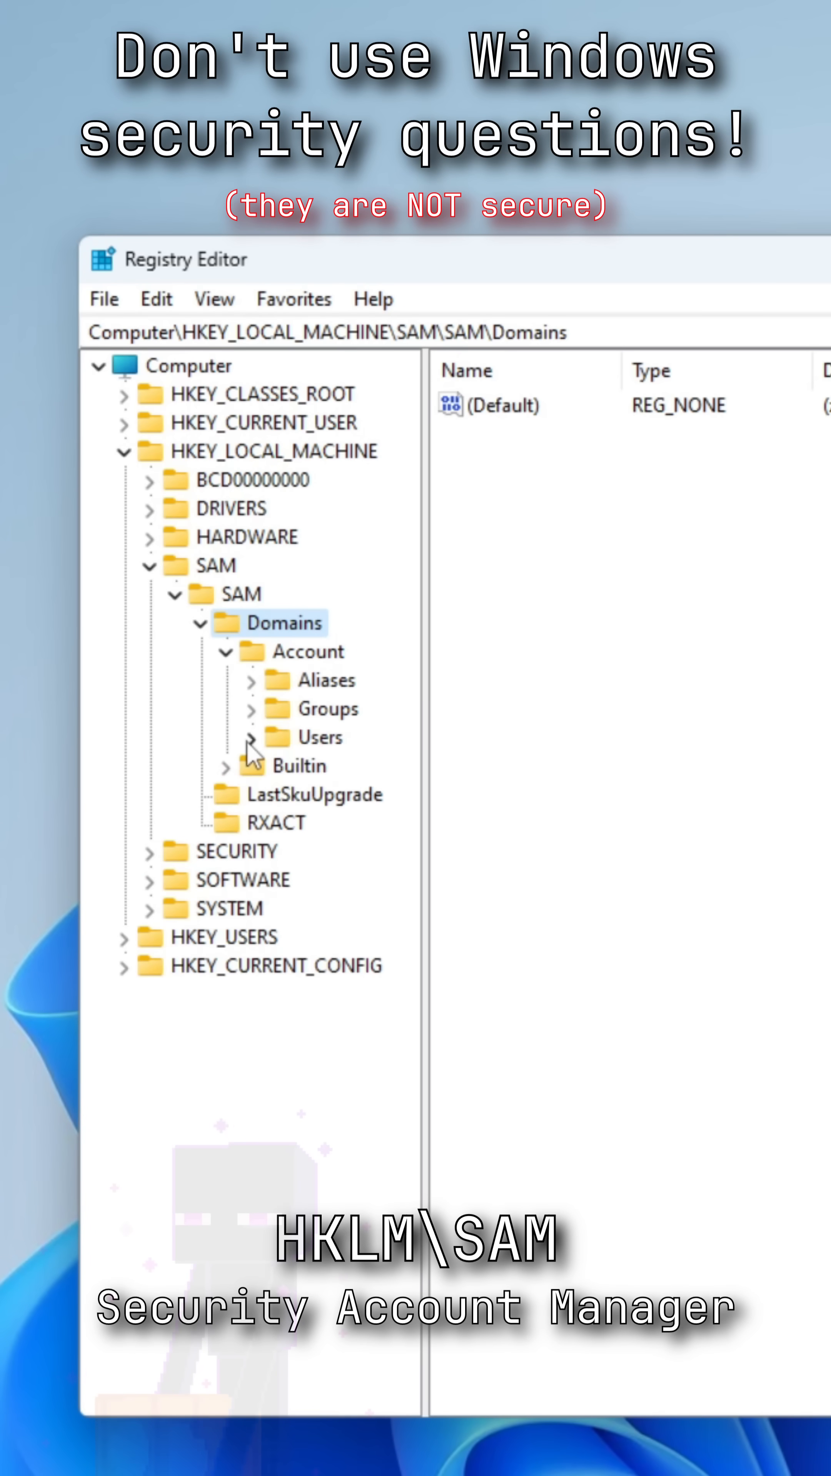
left_click(251, 738)
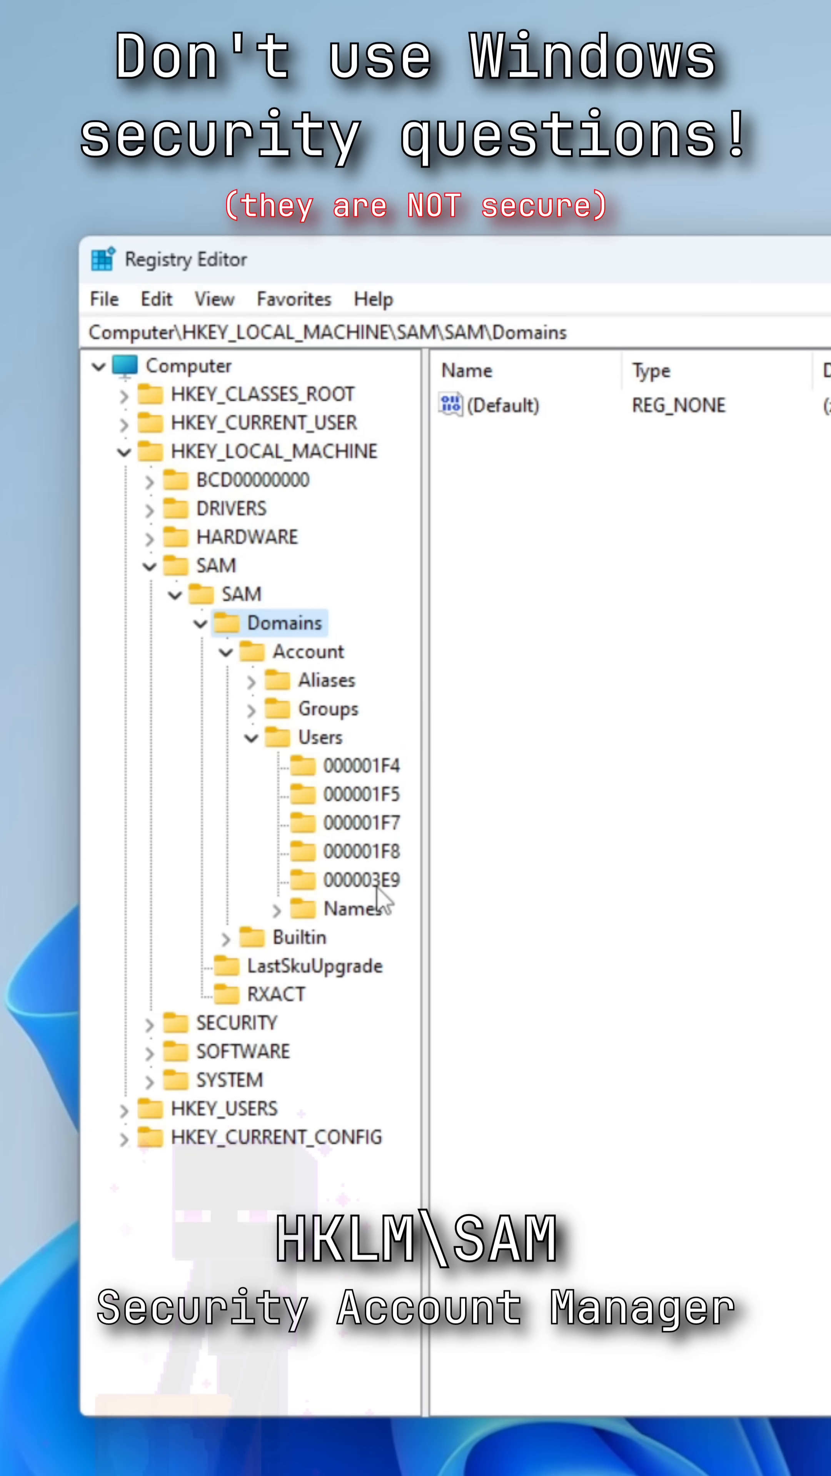
left_click(360, 880)
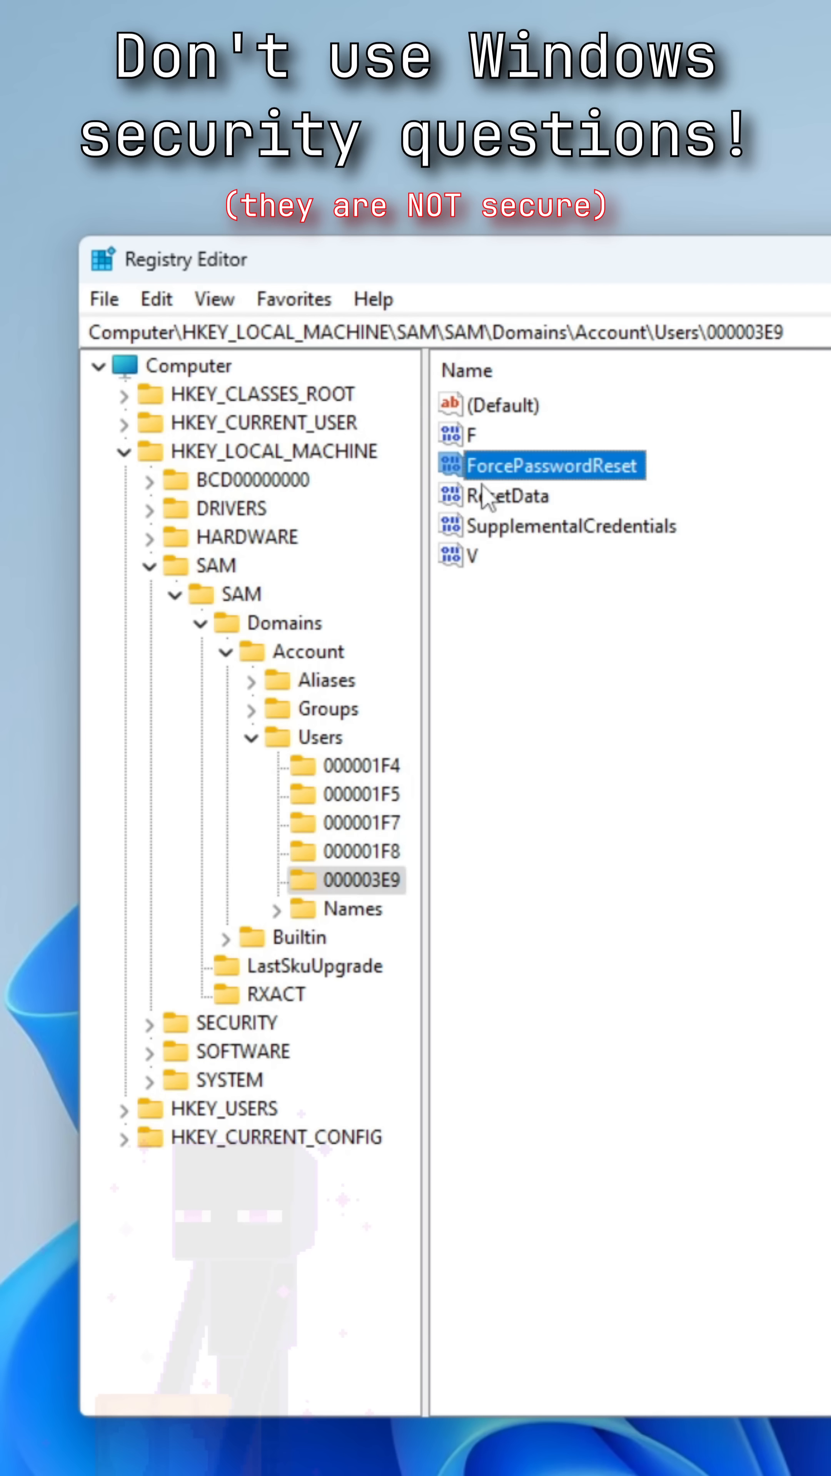
left_click(523, 495)
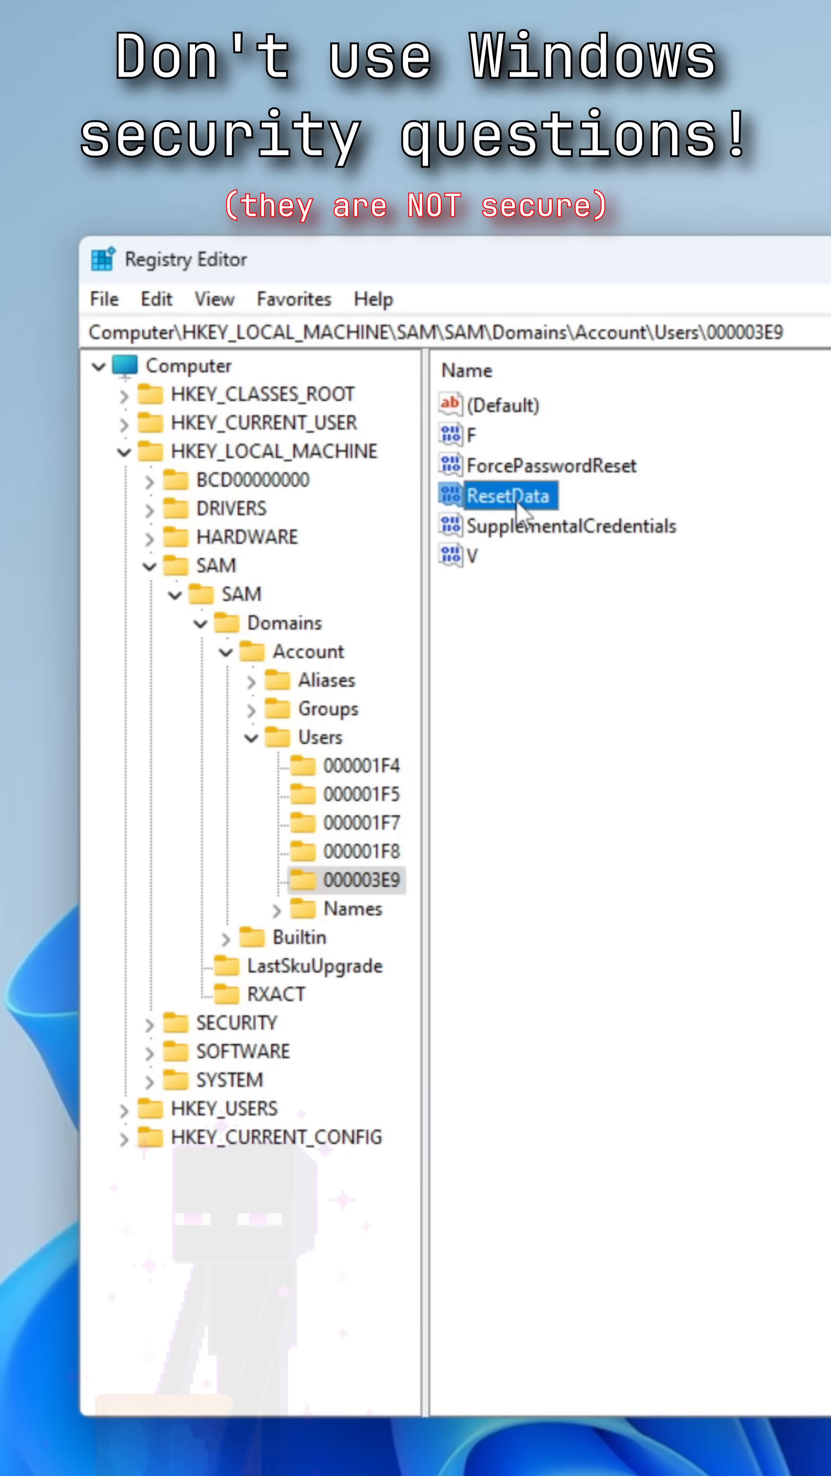
- View ResetData's raw binary contents, revealing the stored security-question JSON
double_click(511, 495)
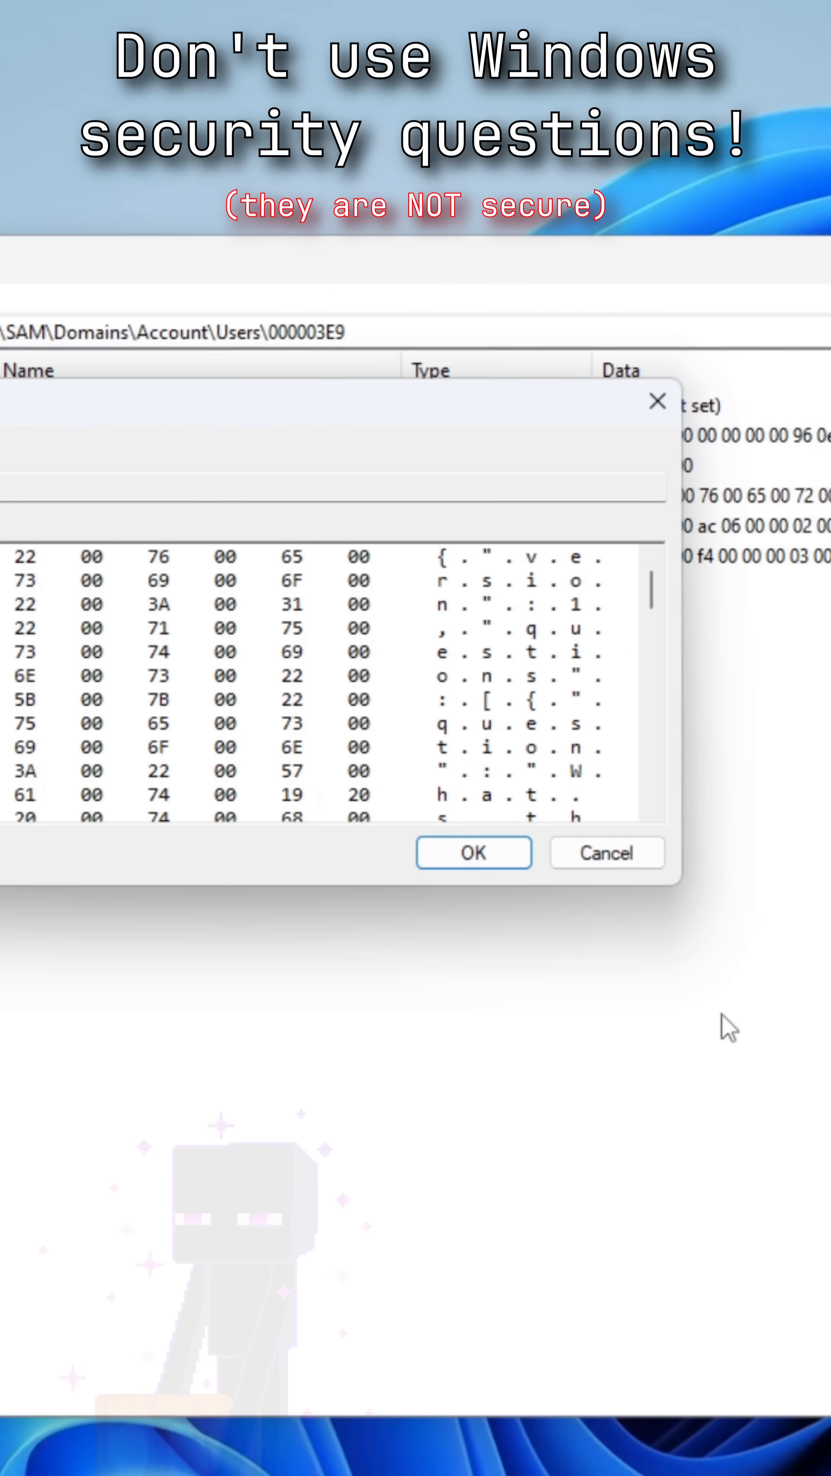
mouse_move(739, 654)
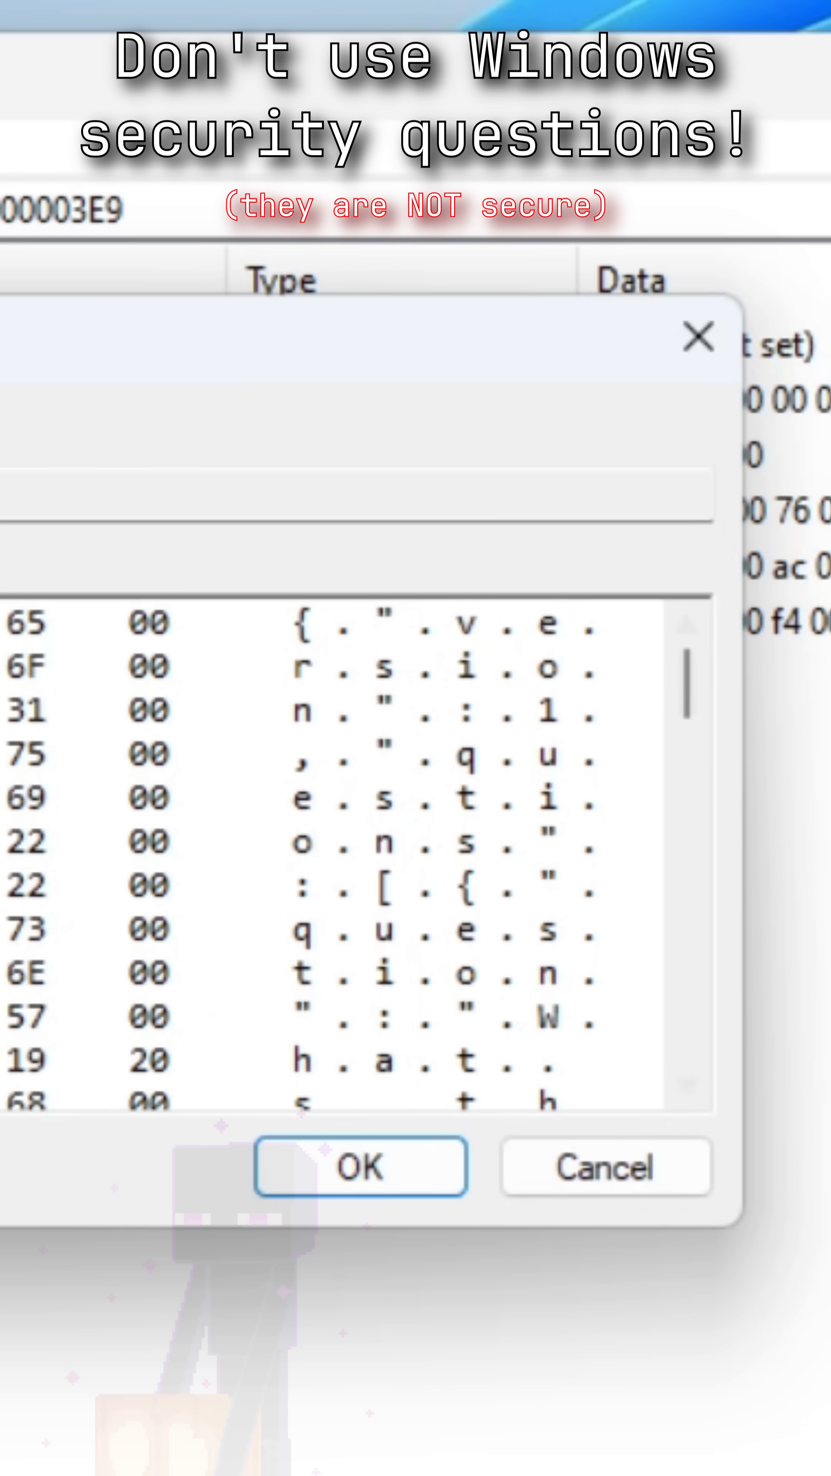
left_click(360, 1166)
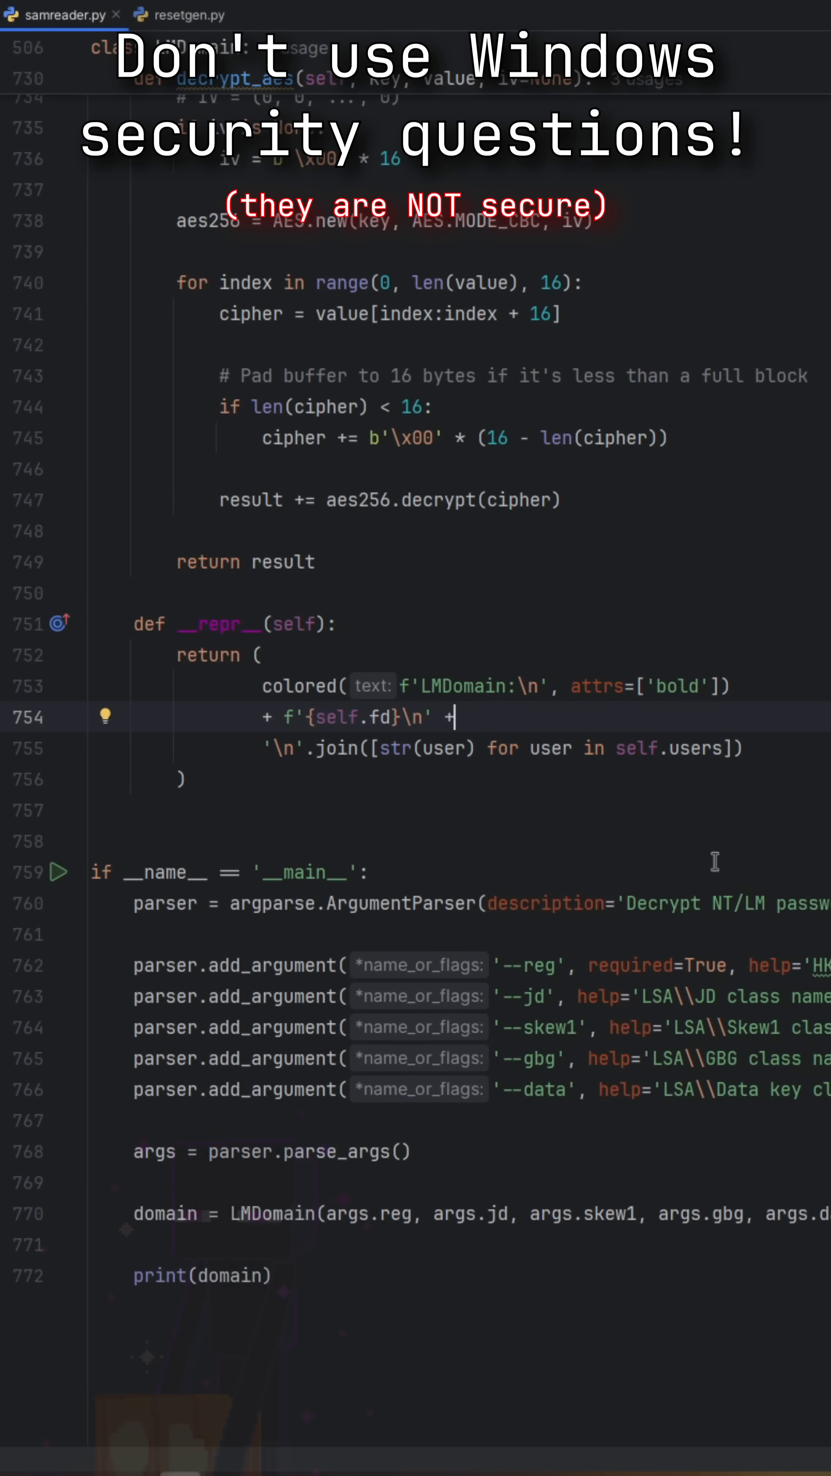
mouse_move(740, 942)
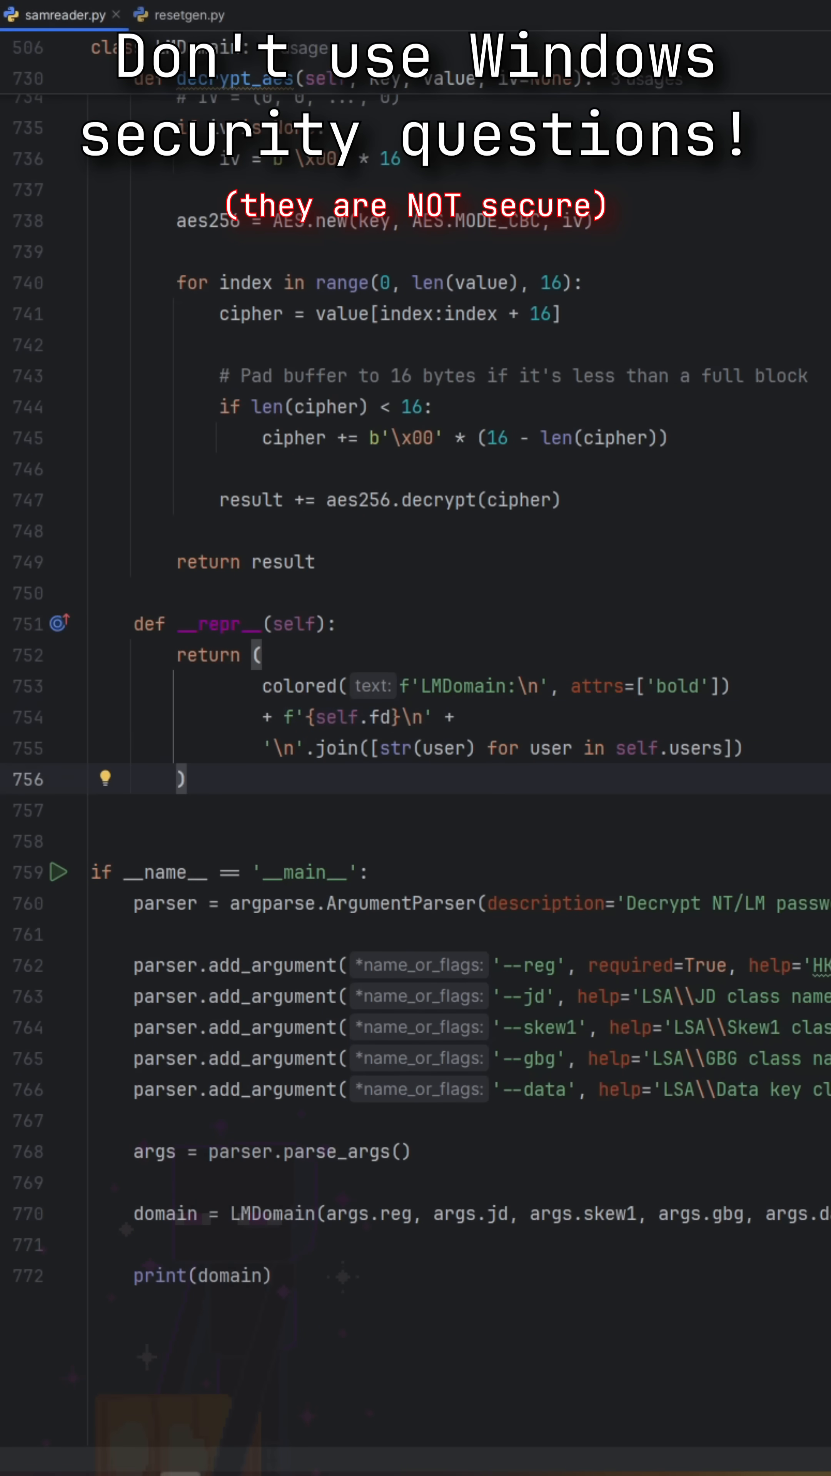
scroll("up", 3)
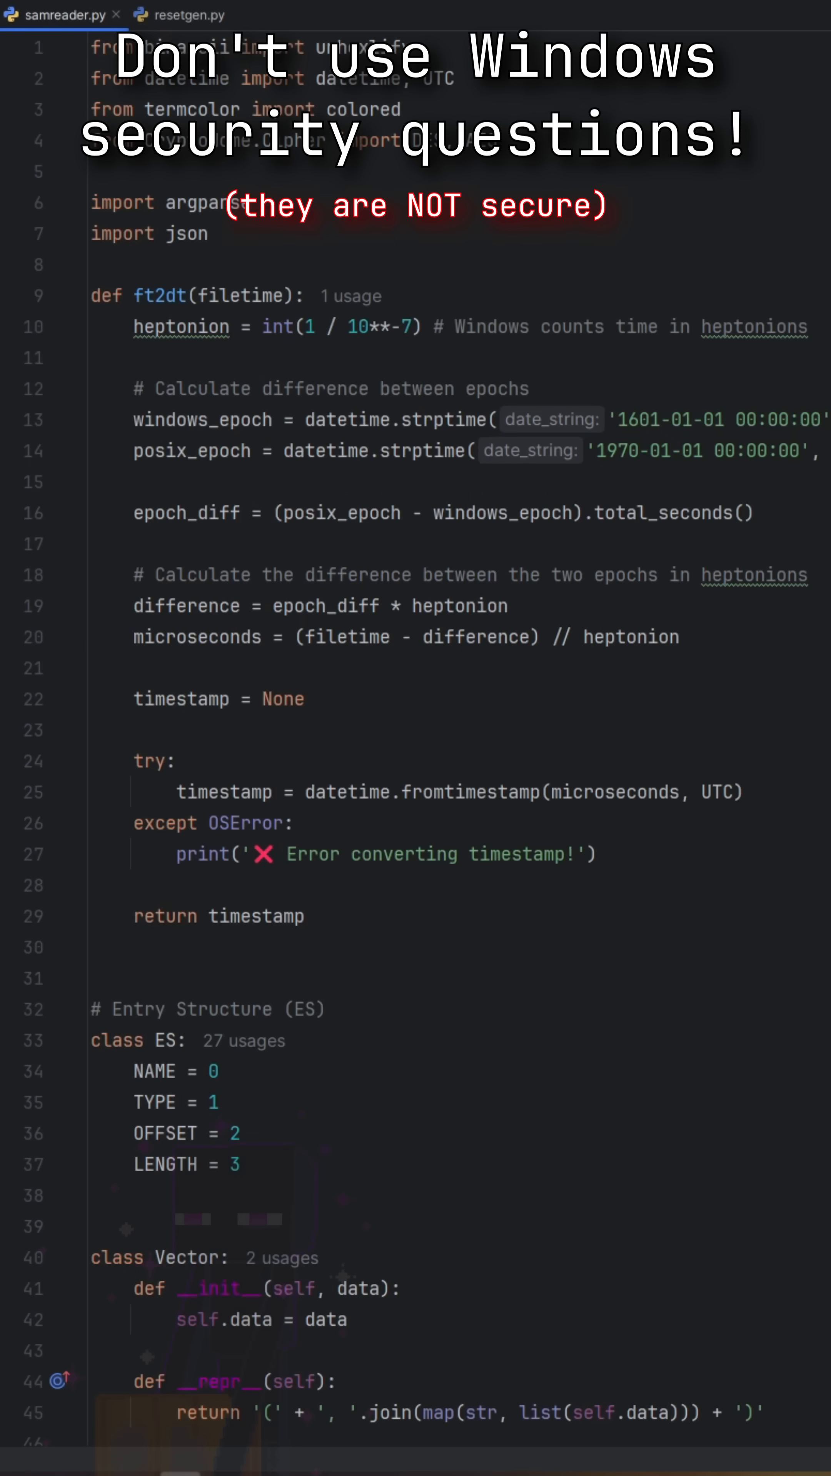
scroll("down", 3)
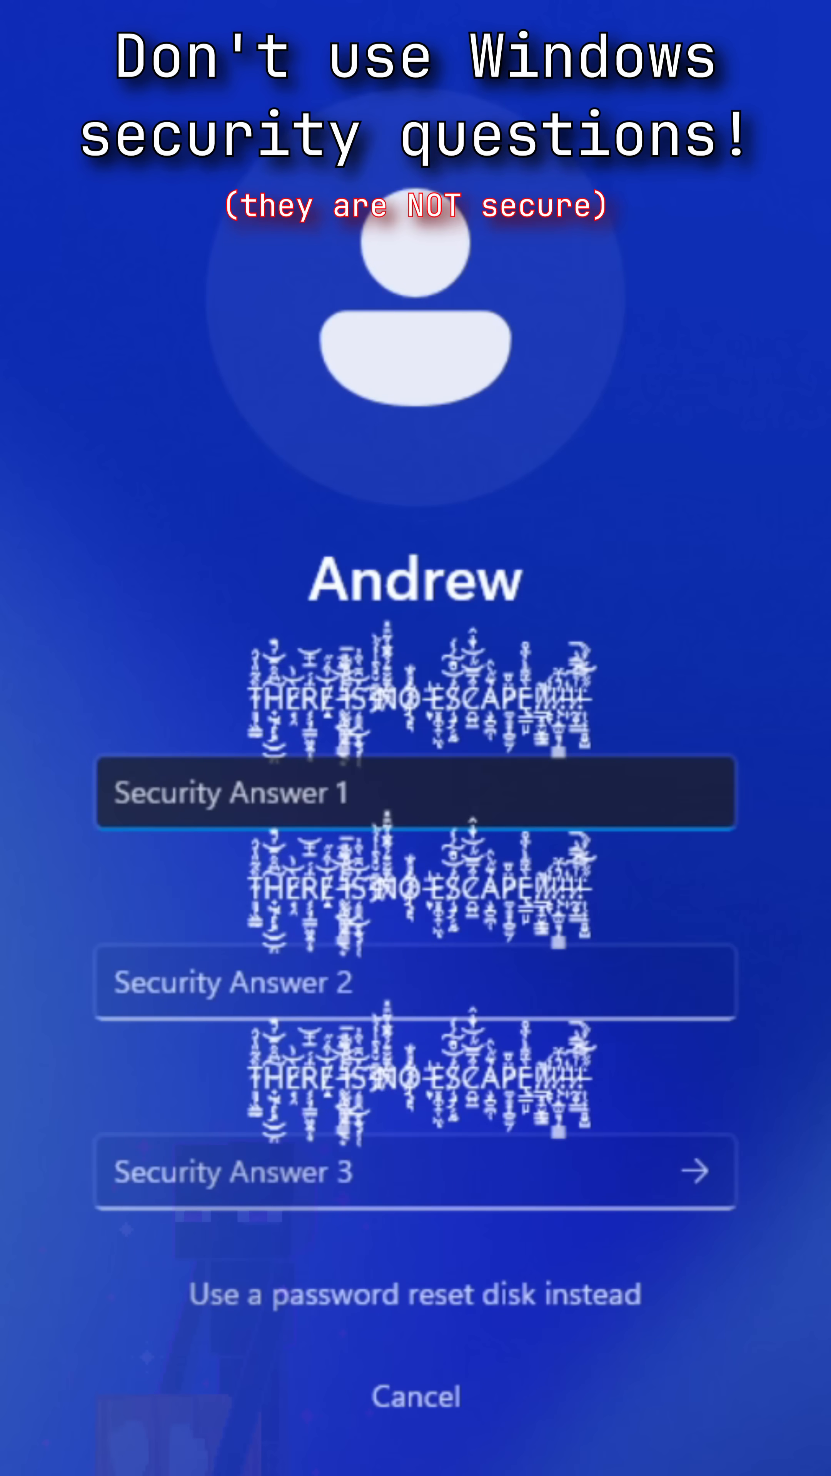
mouse_move(508, 705)
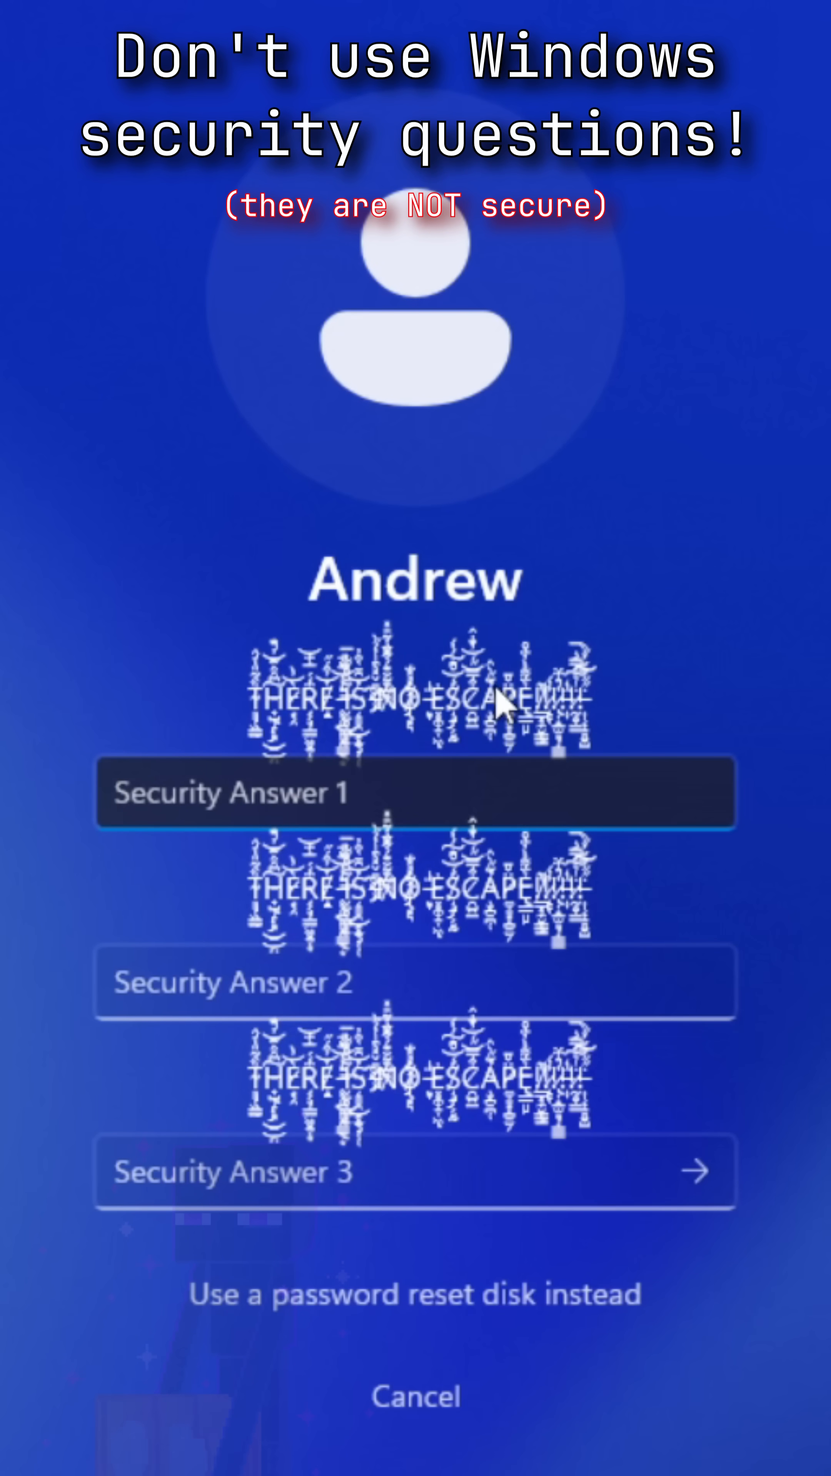